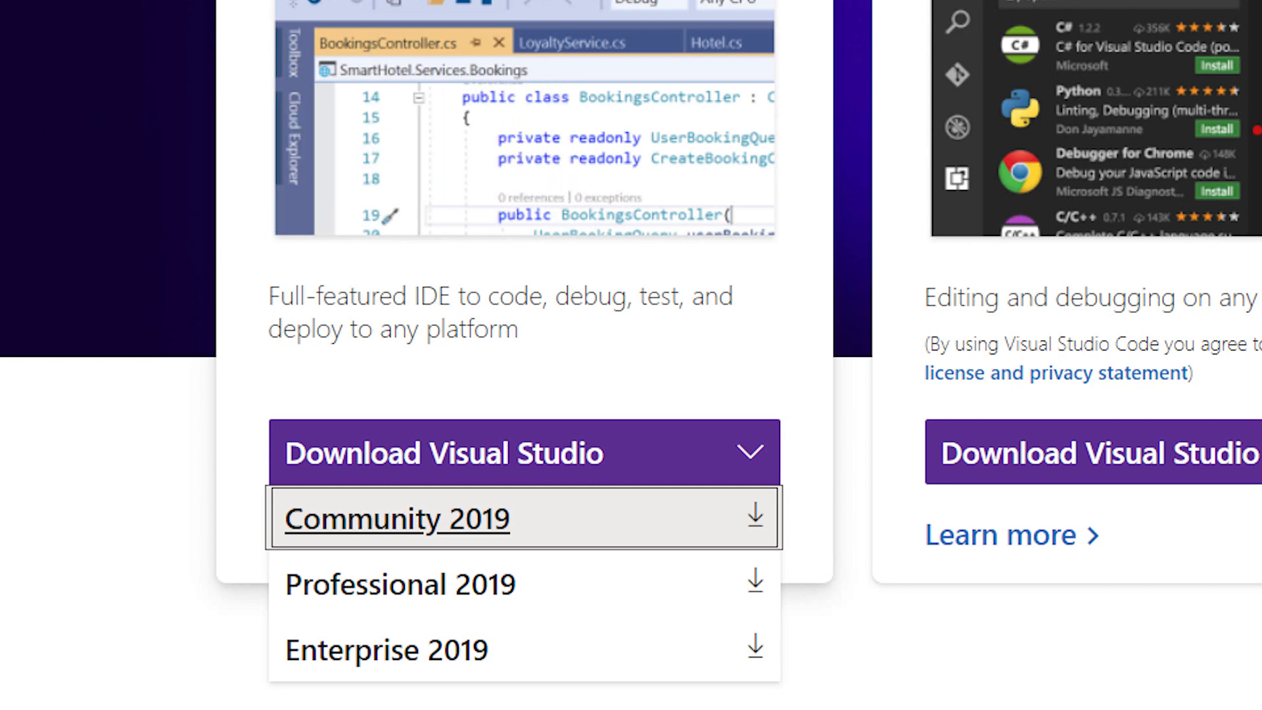
# - Choose the Community 2019 edition from the Download Visual Studio list
pyautogui.click(400, 520)
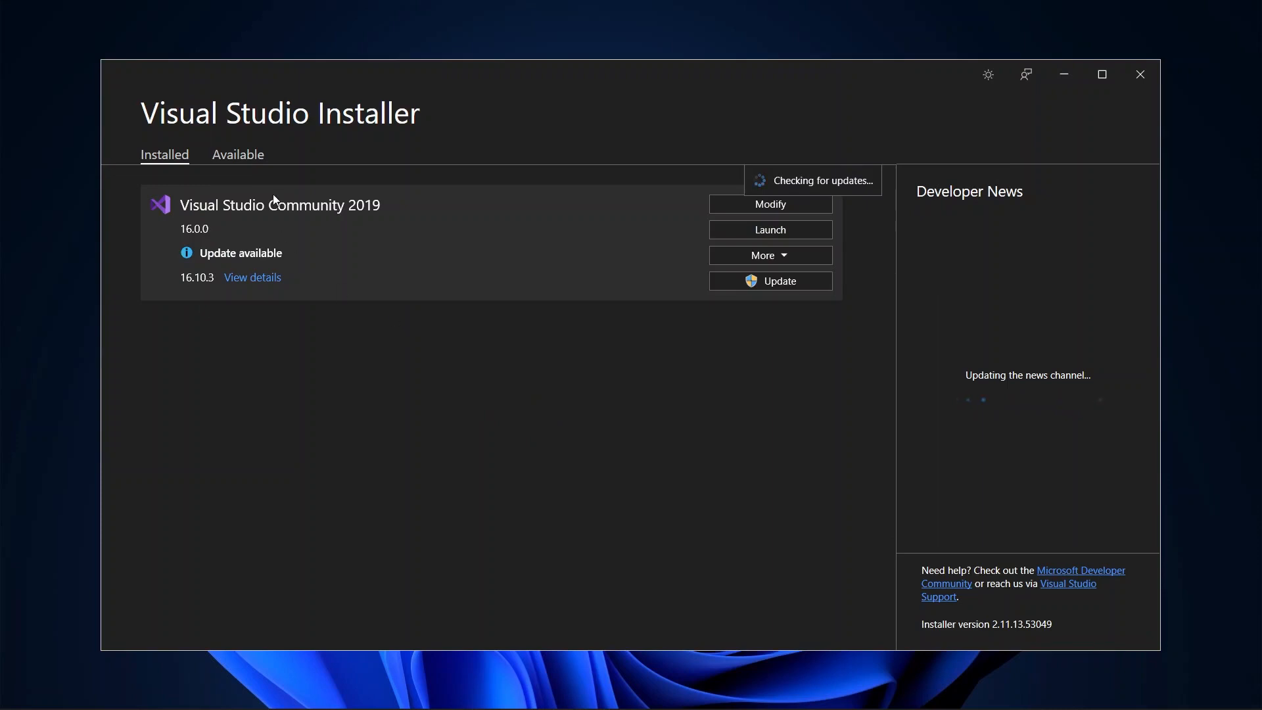
pyautogui.click(238, 155)
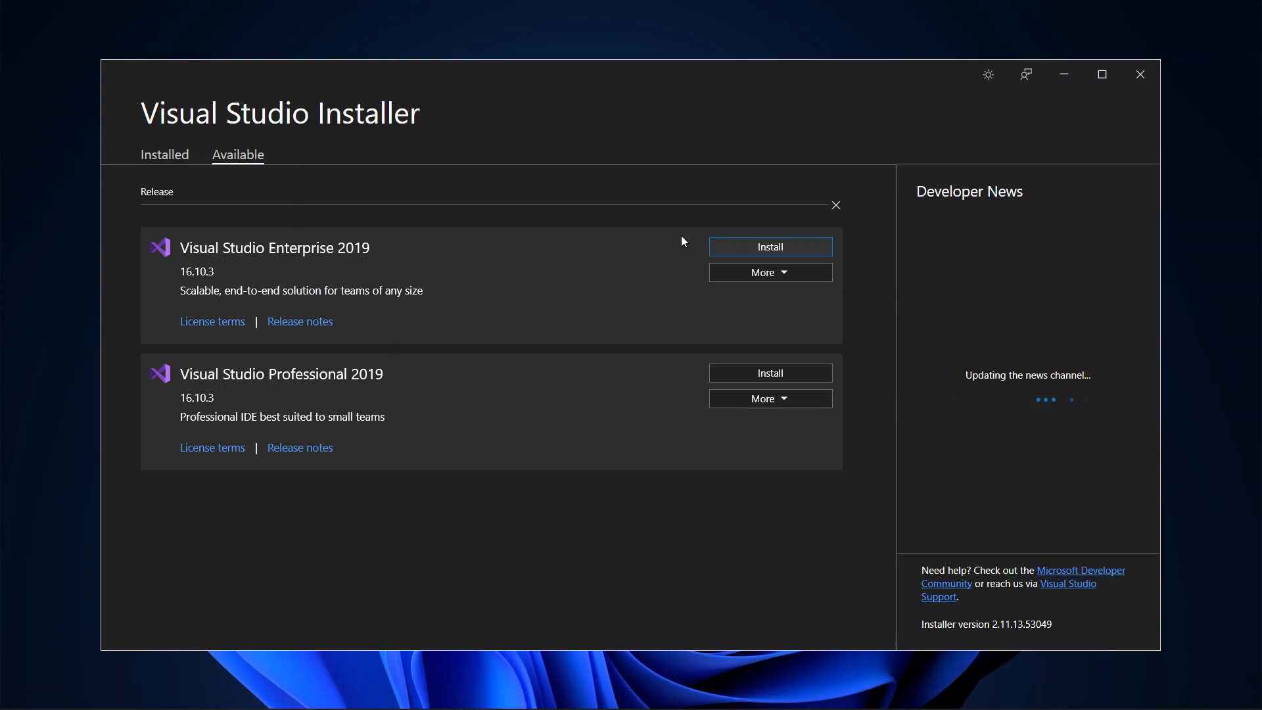
pyautogui.click(164, 153)
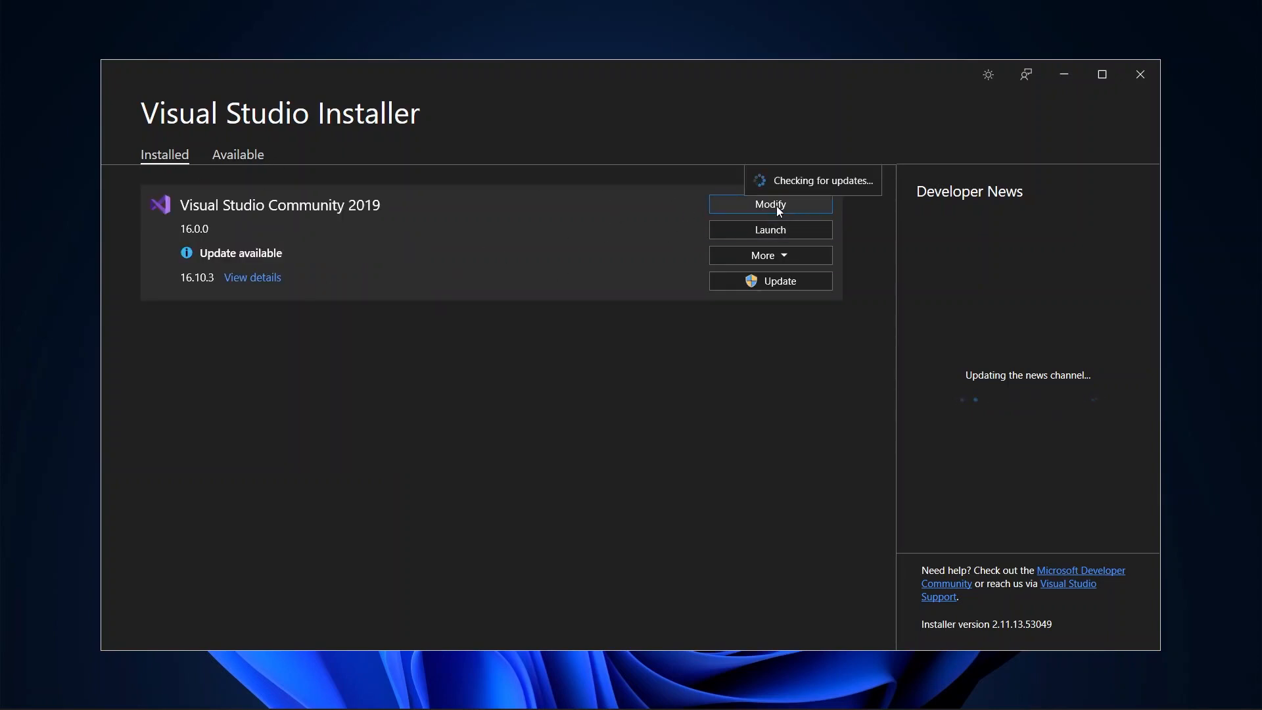
# - Modify Community 2019 and confirm .NET desktop development is ticked under Workloads
pyautogui.click(770, 204)
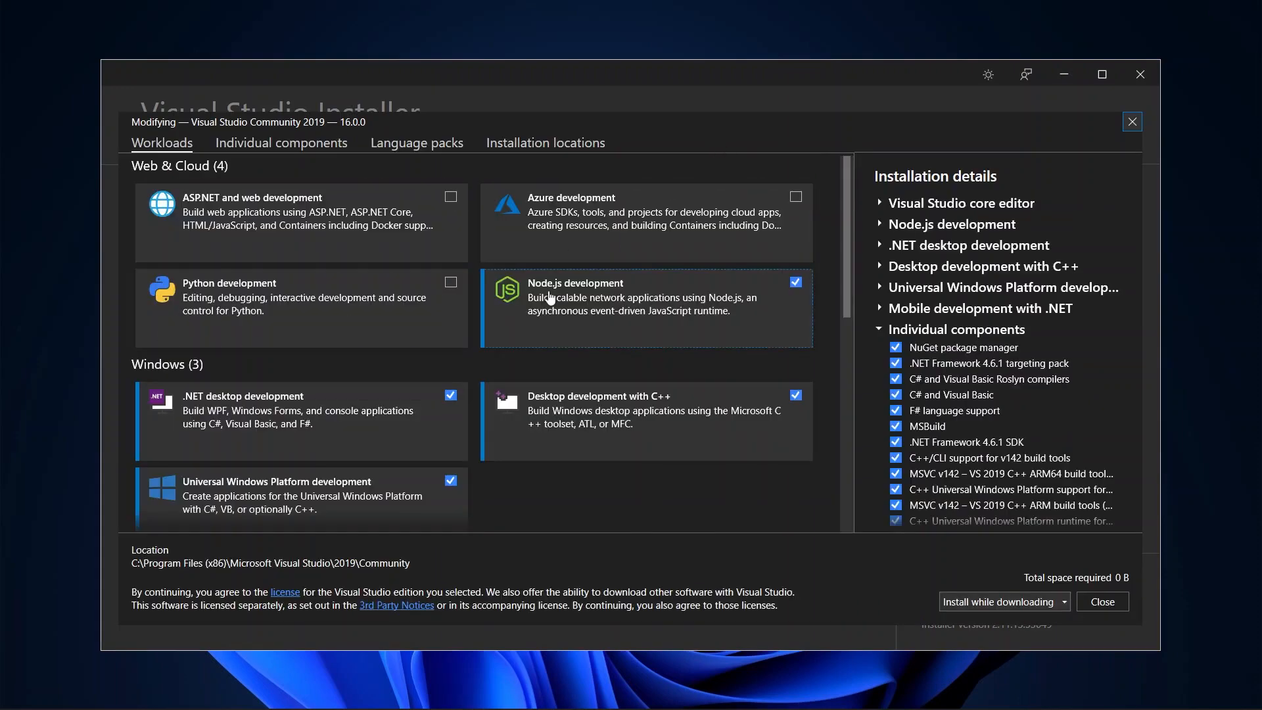
pyautogui.moveTo(622, 363)
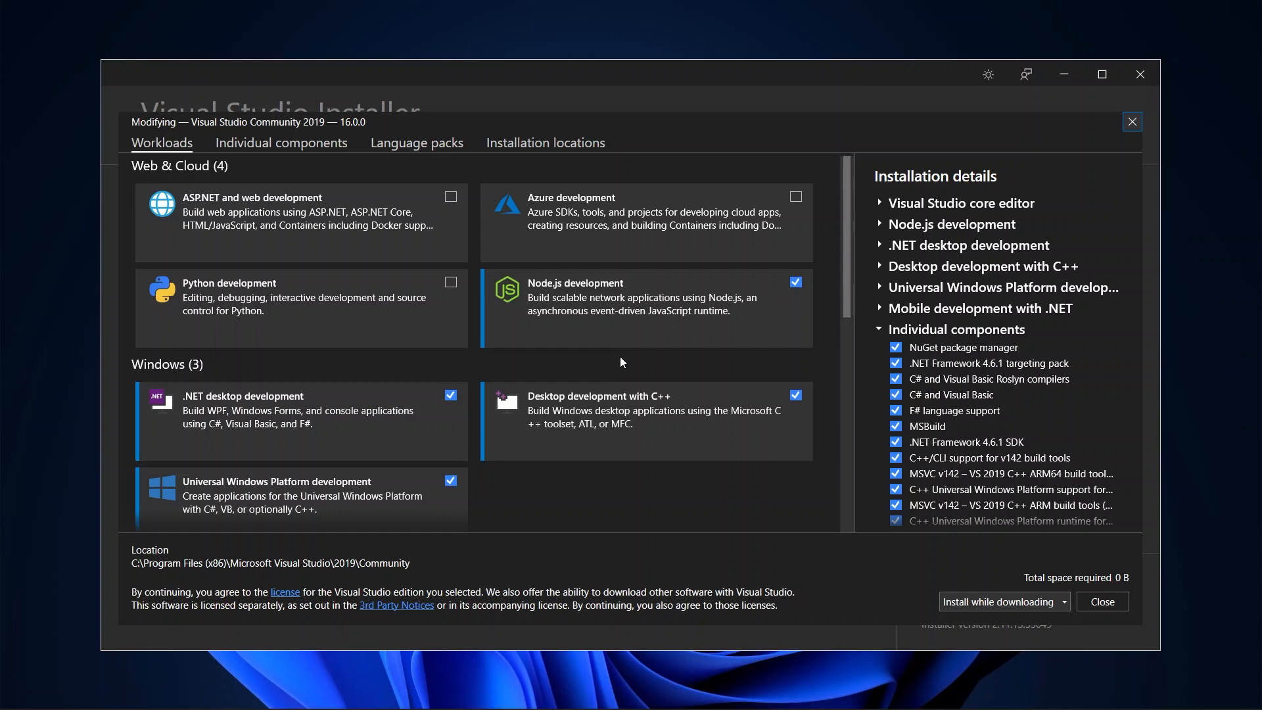
pyautogui.scroll(-3)
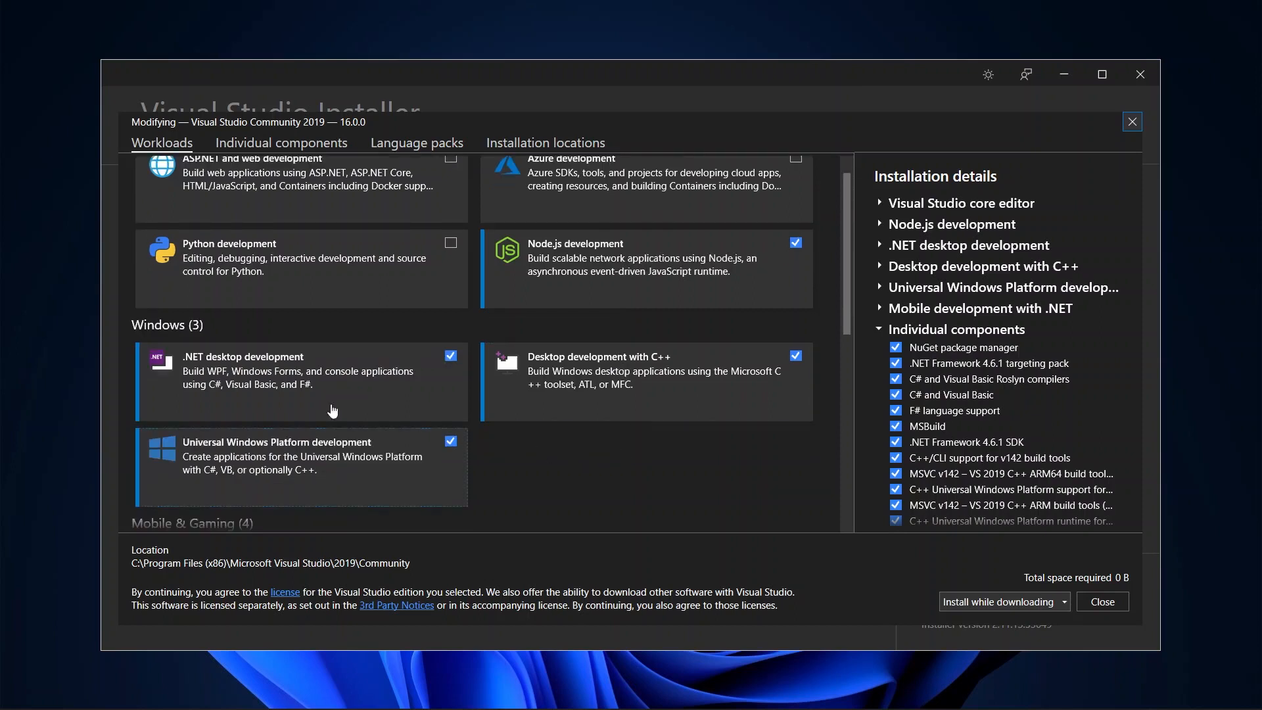
pyautogui.moveTo(354, 370)
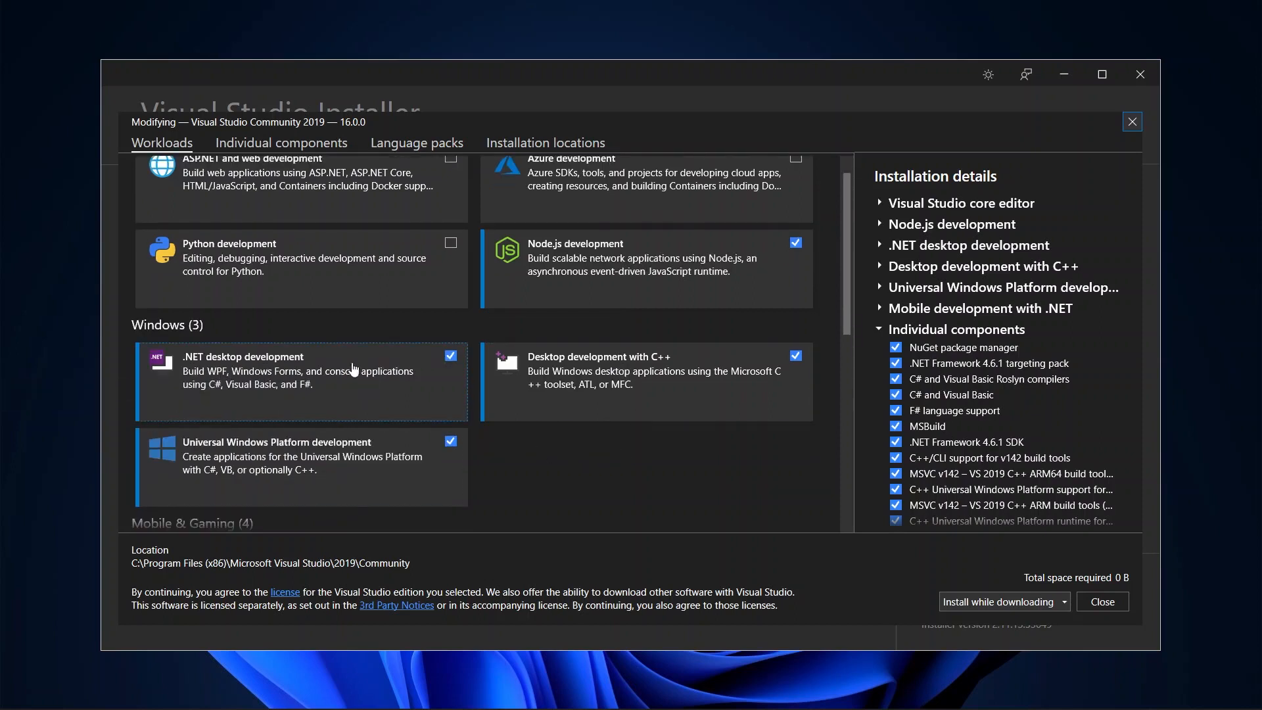
pyautogui.moveTo(1027, 577)
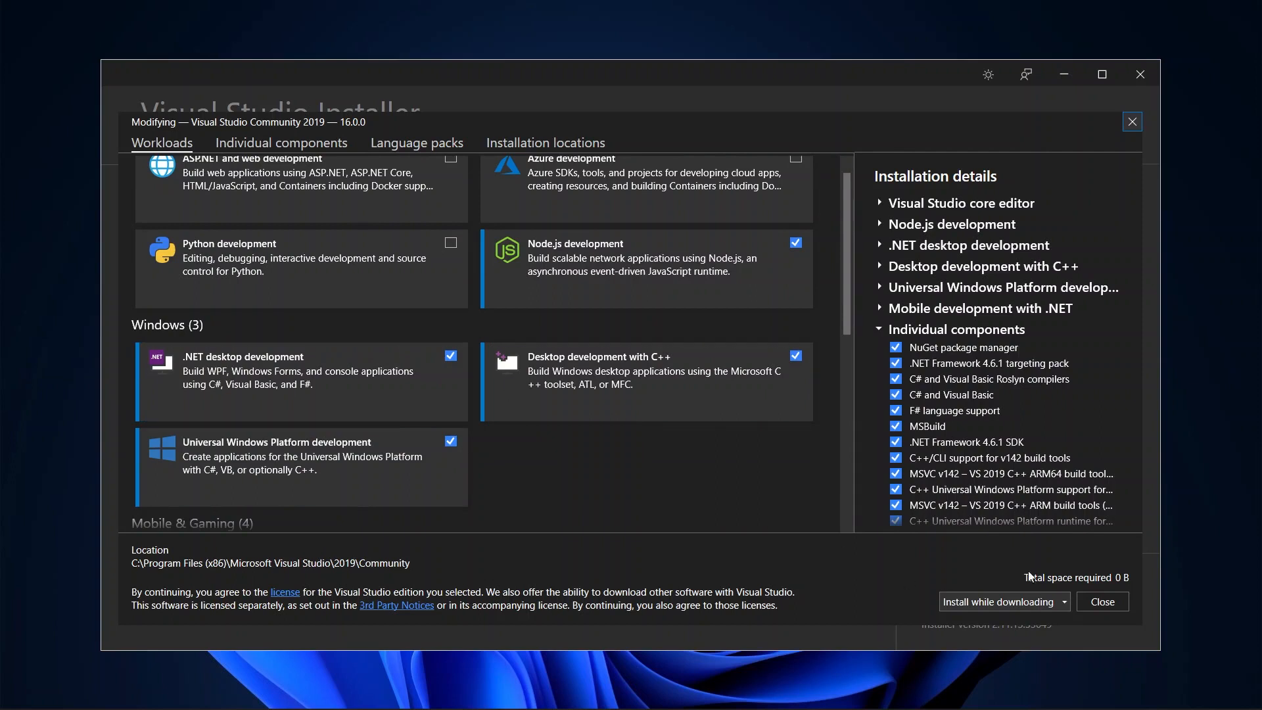
pyautogui.moveTo(633, 472)
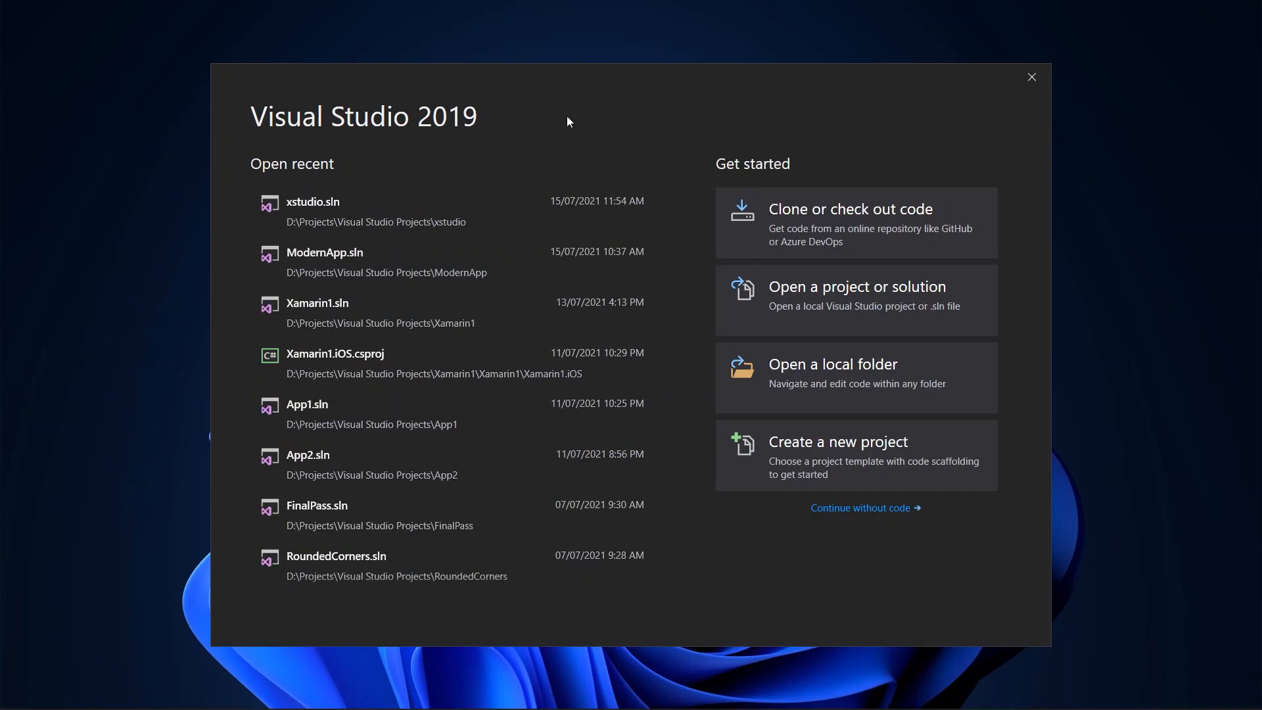
pyautogui.moveTo(611, 124)
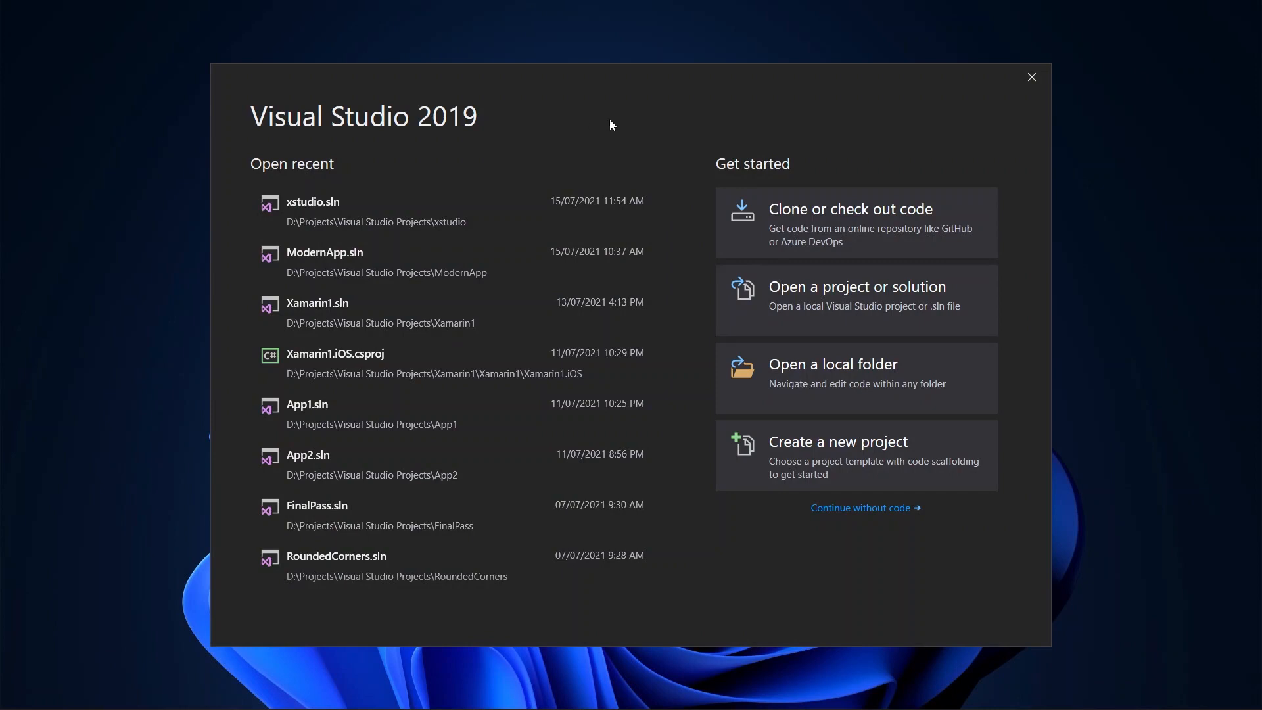
pyautogui.moveTo(820, 459)
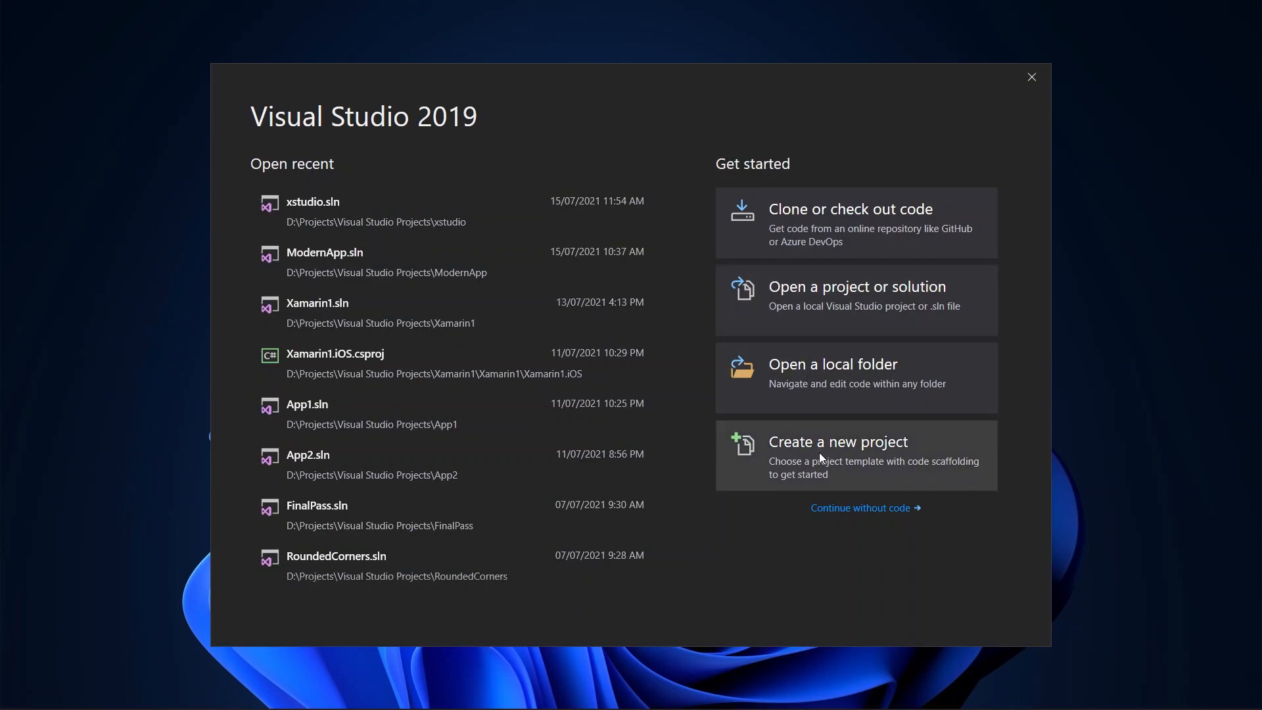
# - Start a new project, filter templates to C# and search 'winforms'
pyautogui.click(837, 442)
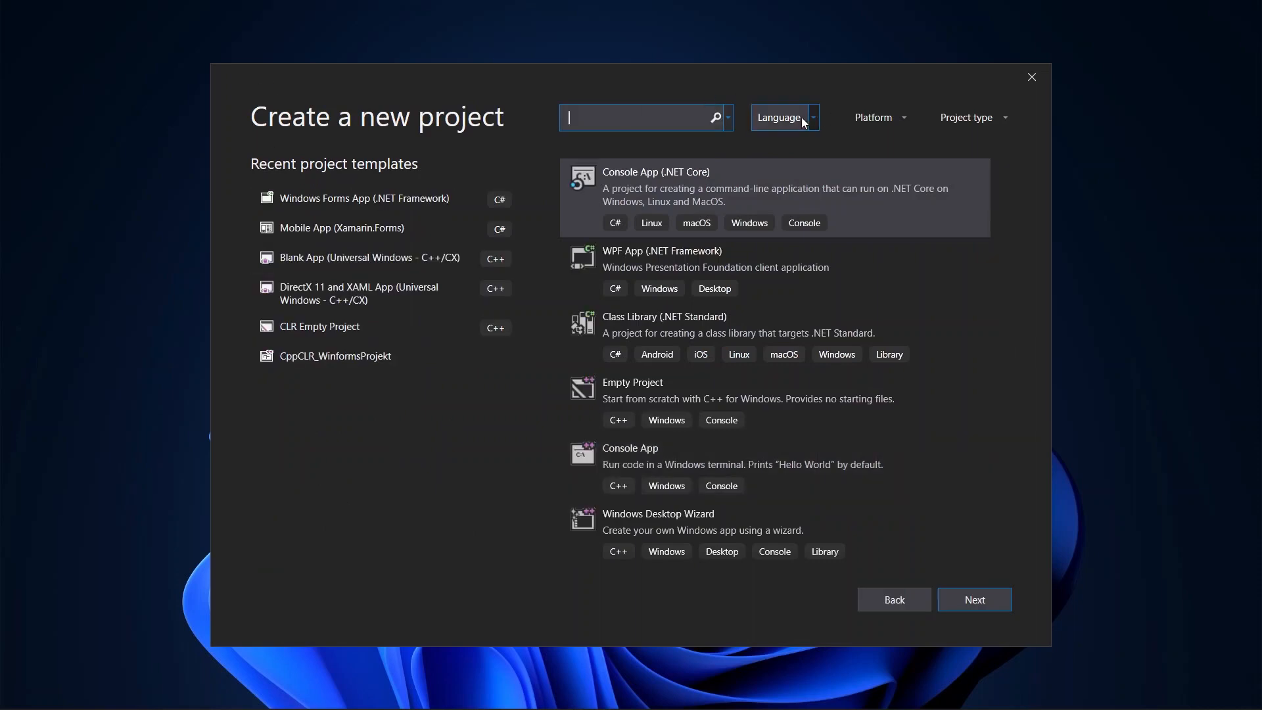
pyautogui.click(811, 117)
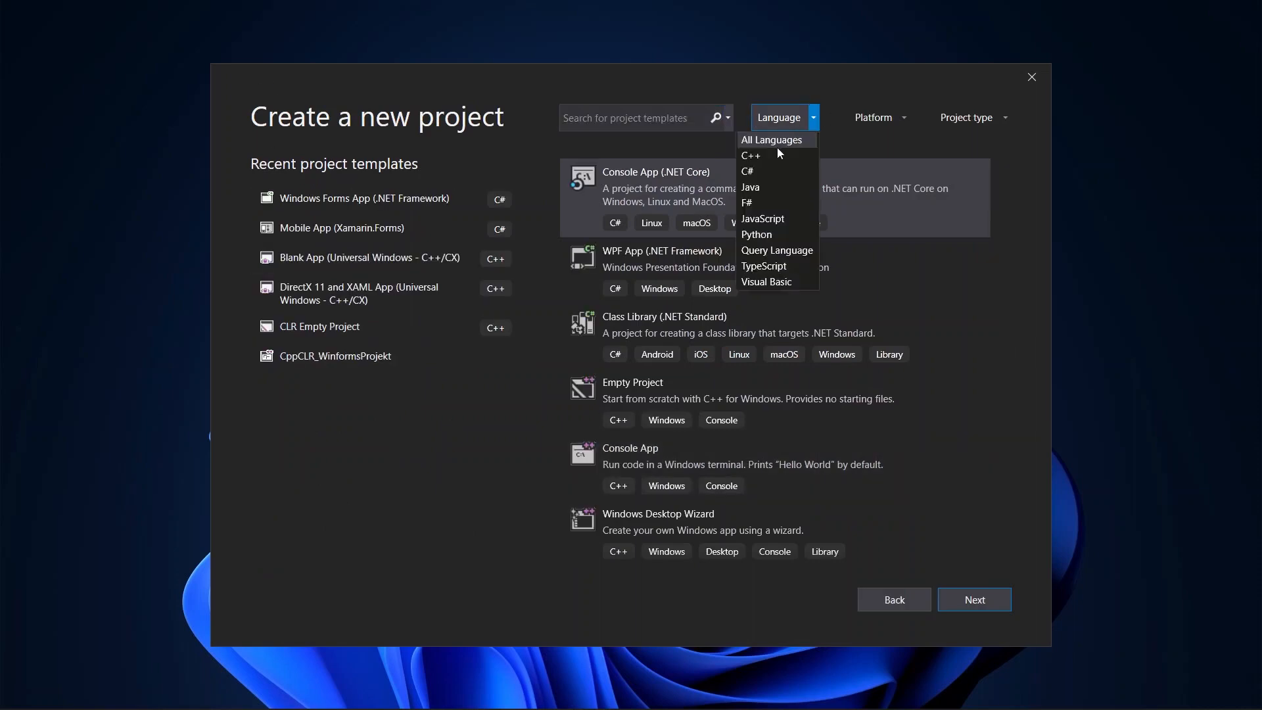
pyautogui.click(747, 171)
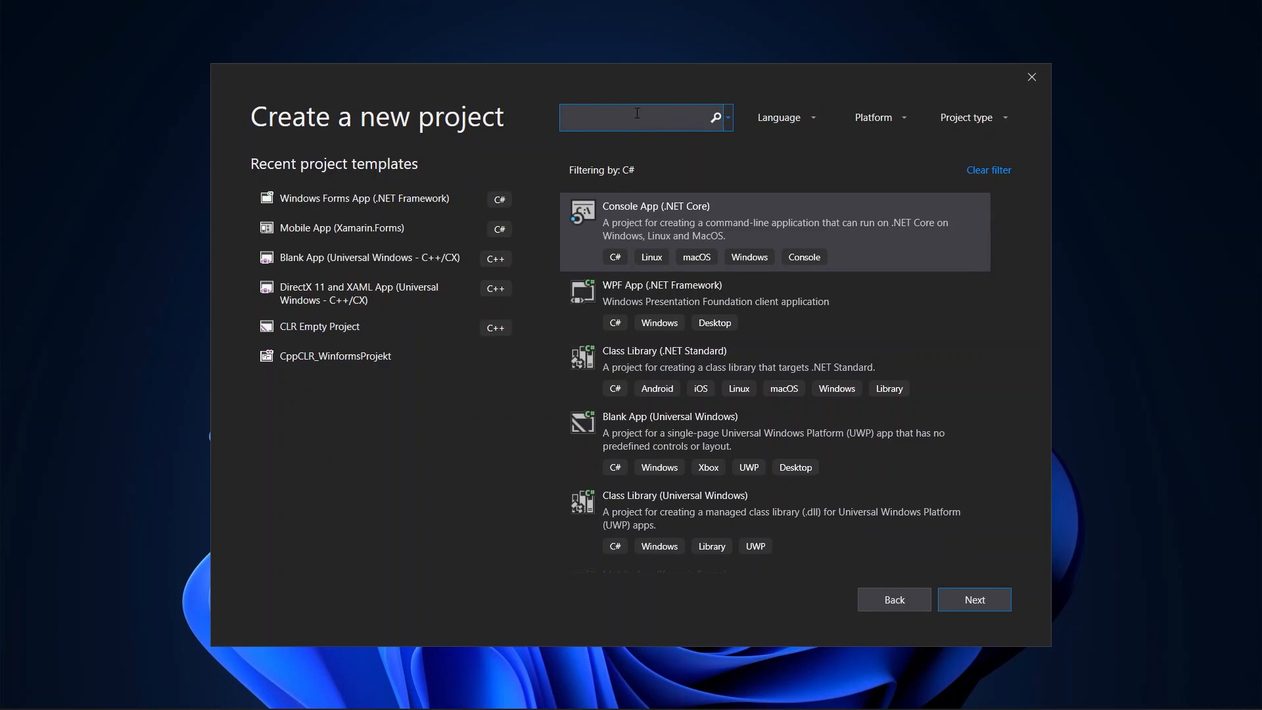
pyautogui.write('winforms')
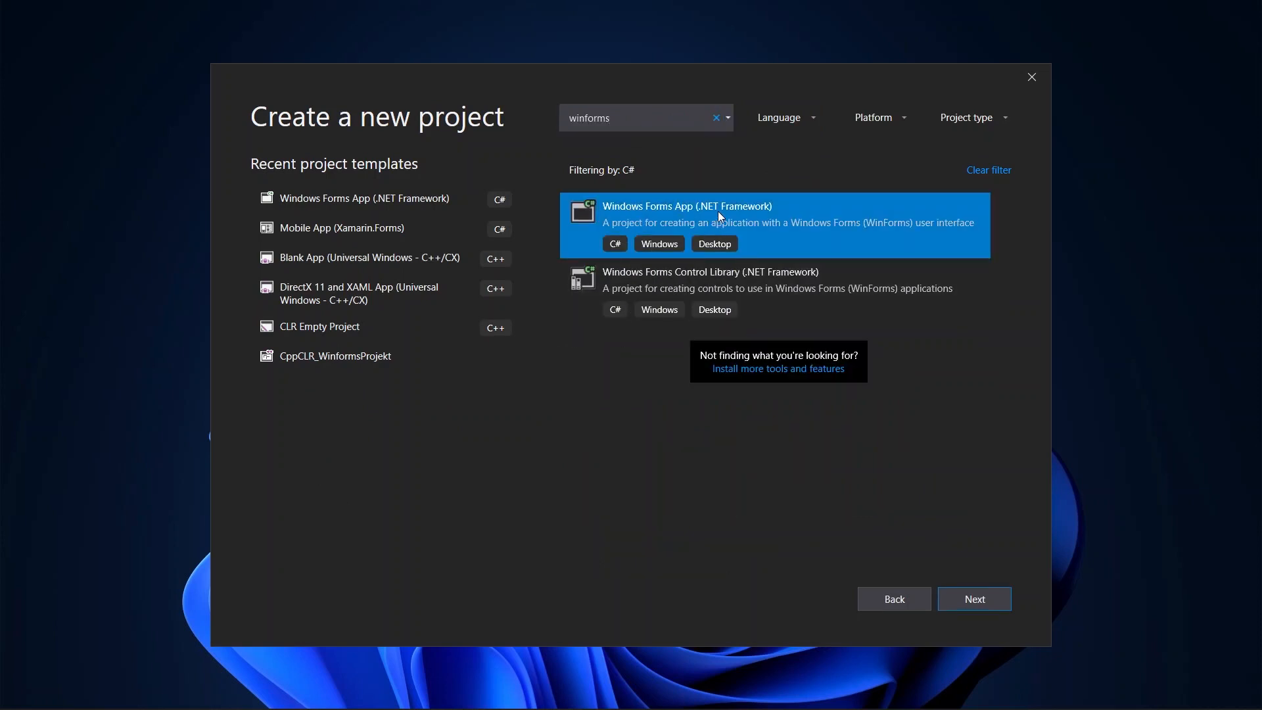
pyautogui.moveTo(717, 283)
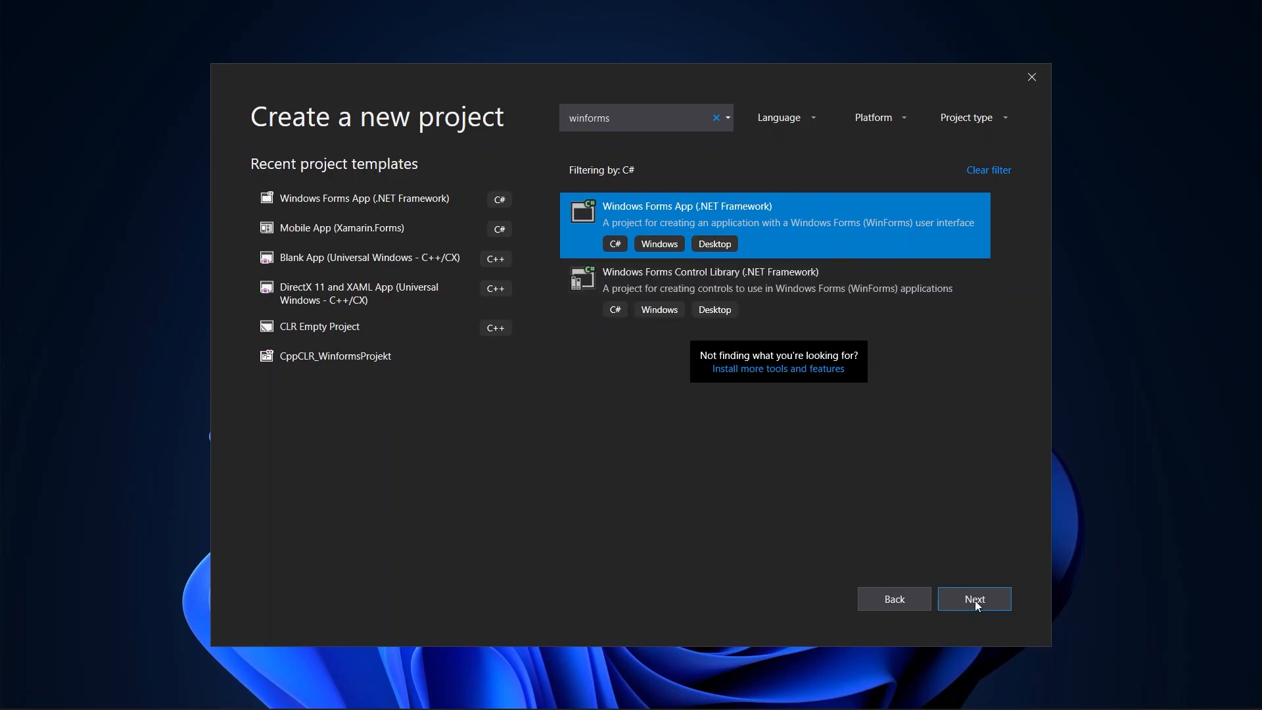
# - Name the project WinForms1, keep the location and .NET Framework 4.6.1, and create it
pyautogui.click(974, 598)
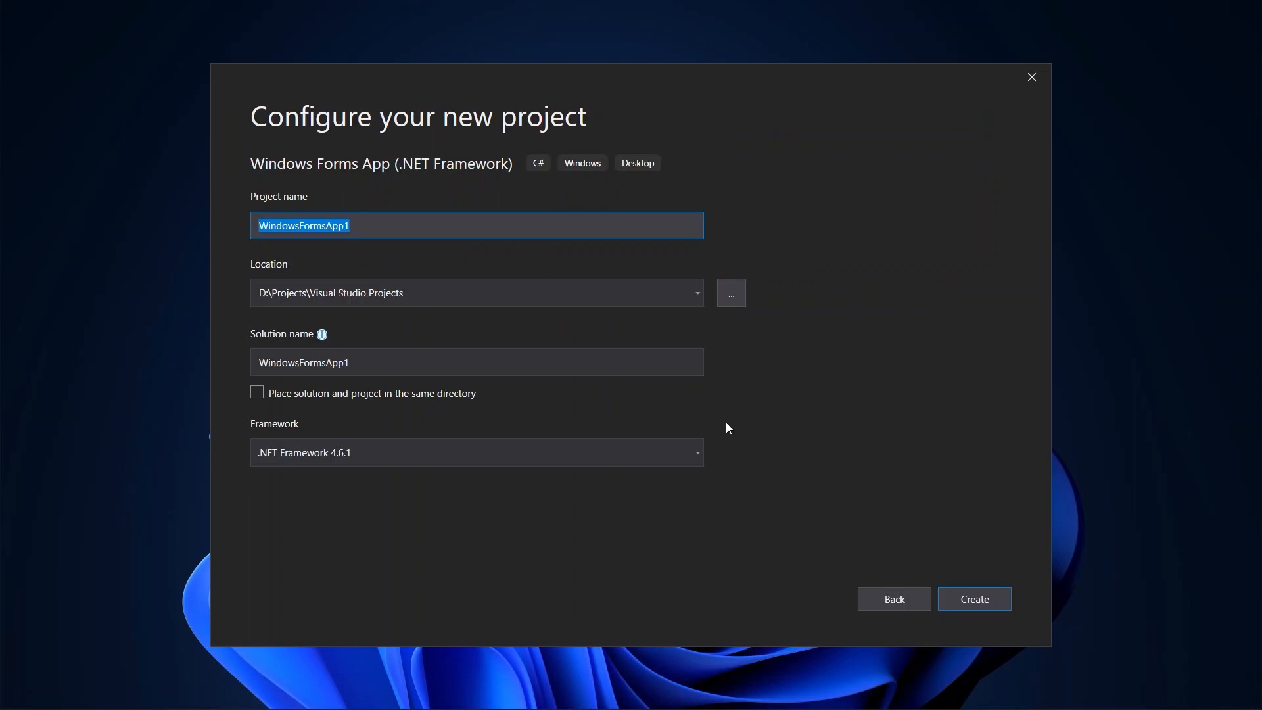
pyautogui.moveTo(444, 229)
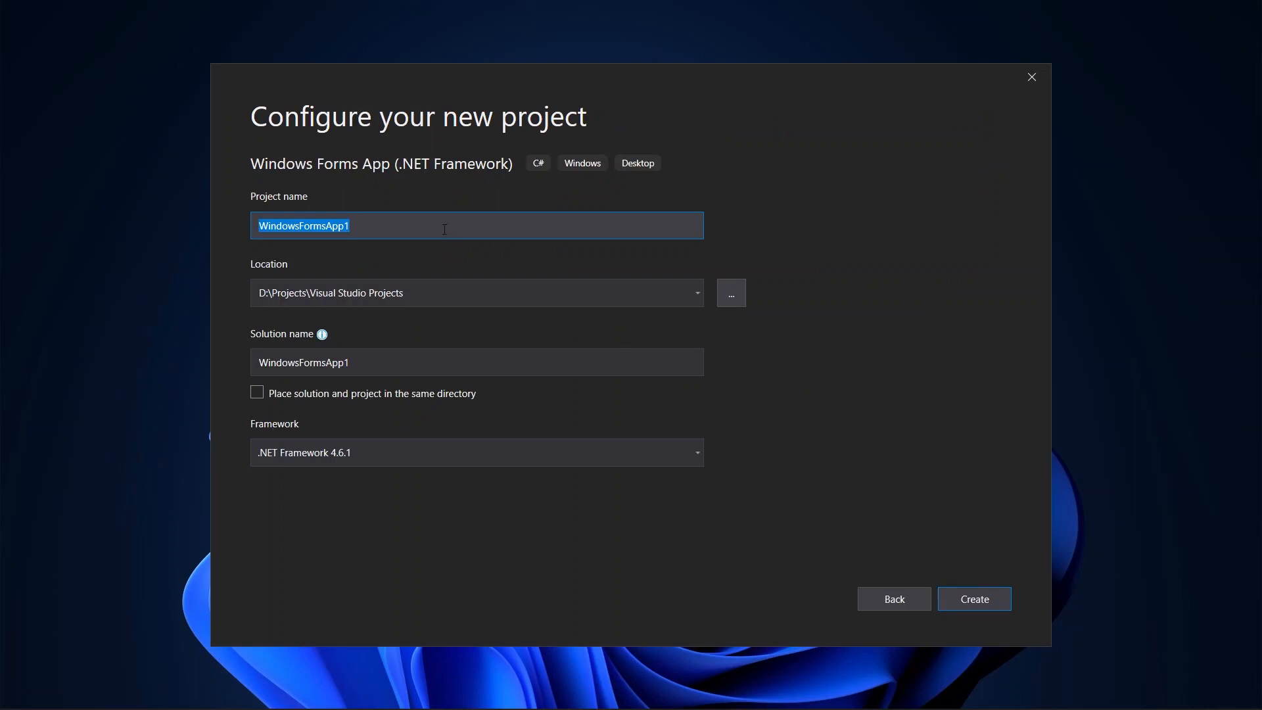
pyautogui.write('WinForms1')
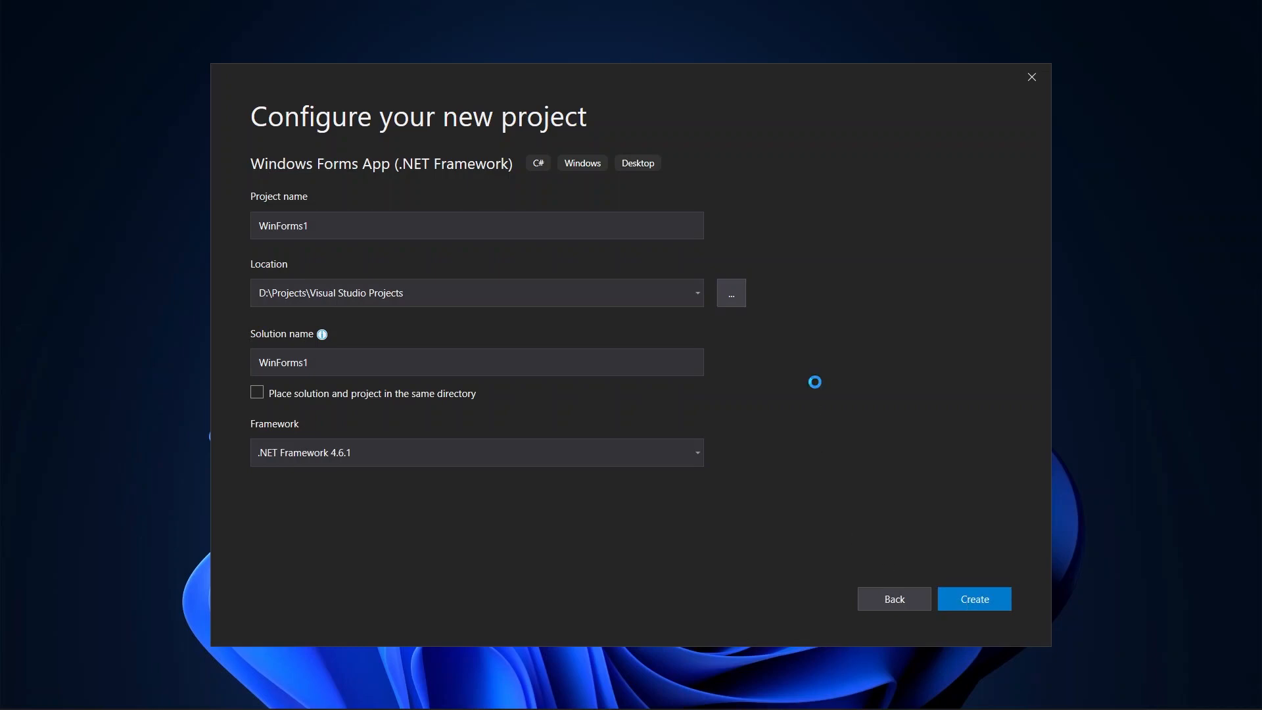
pyautogui.click(974, 599)
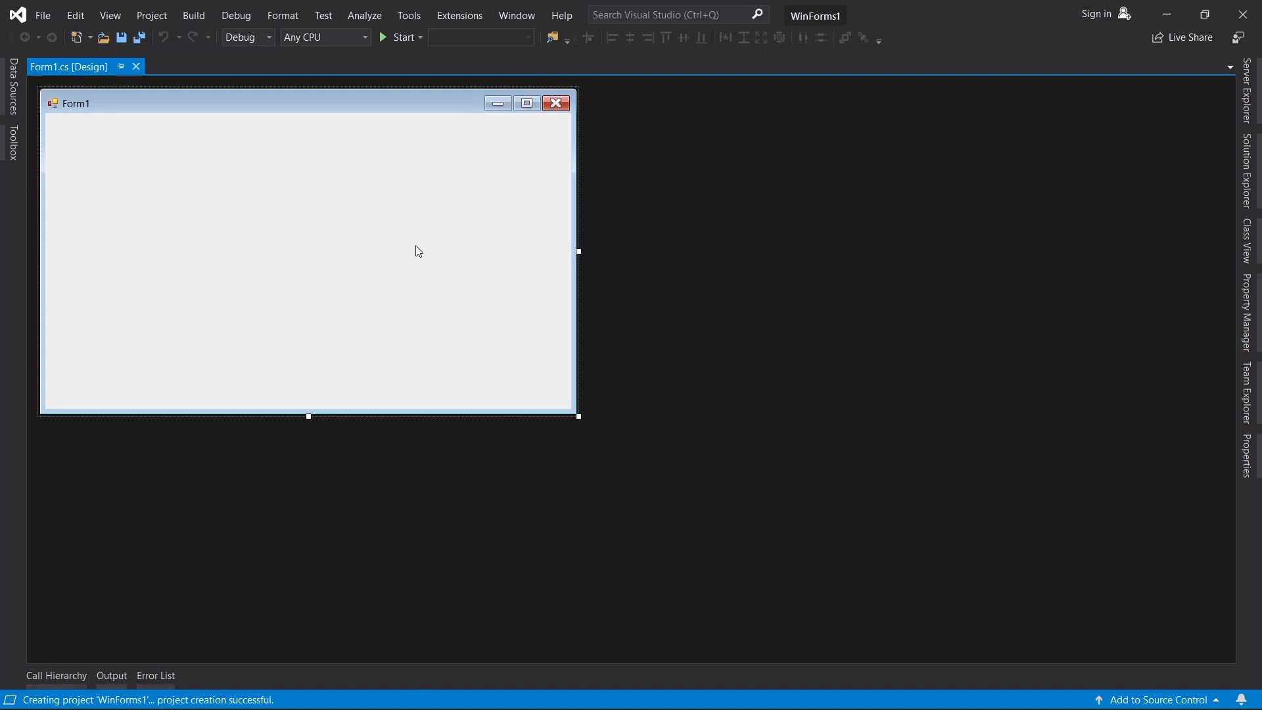
pyautogui.moveTo(436, 129)
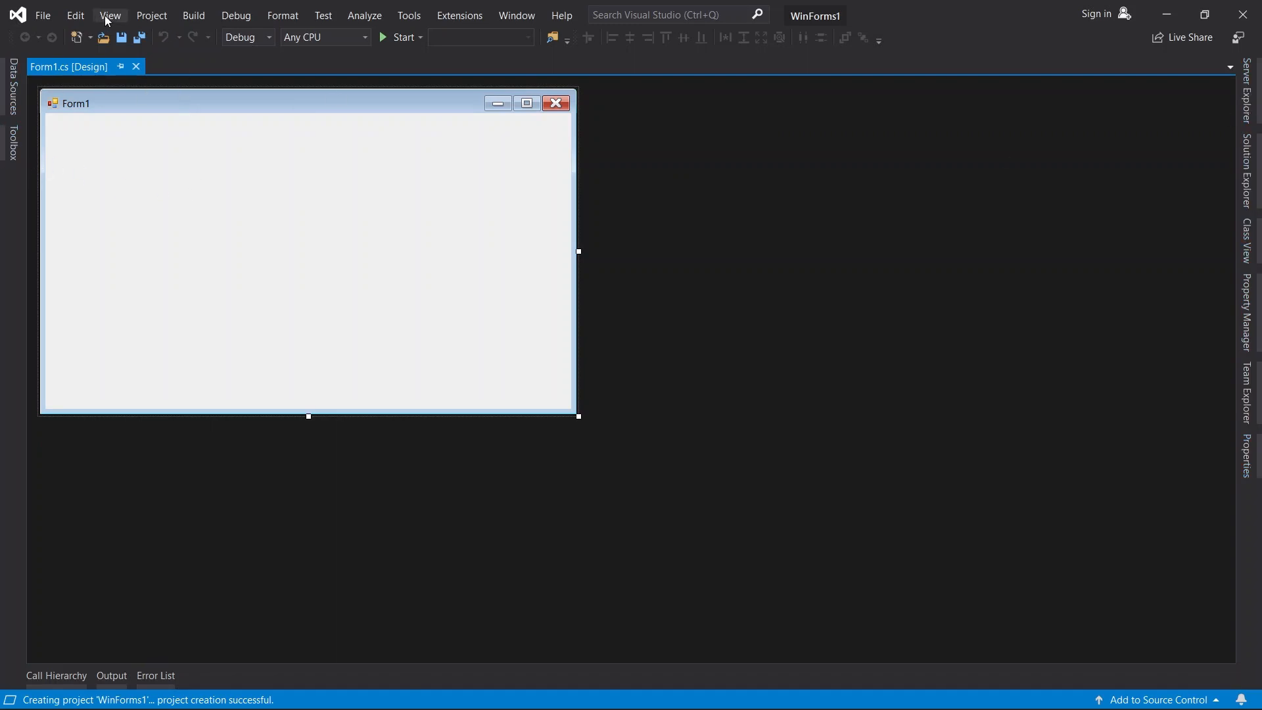
# - Show Solution Explorer with the WinForms1 file tree from the View menu
pyautogui.click(111, 15)
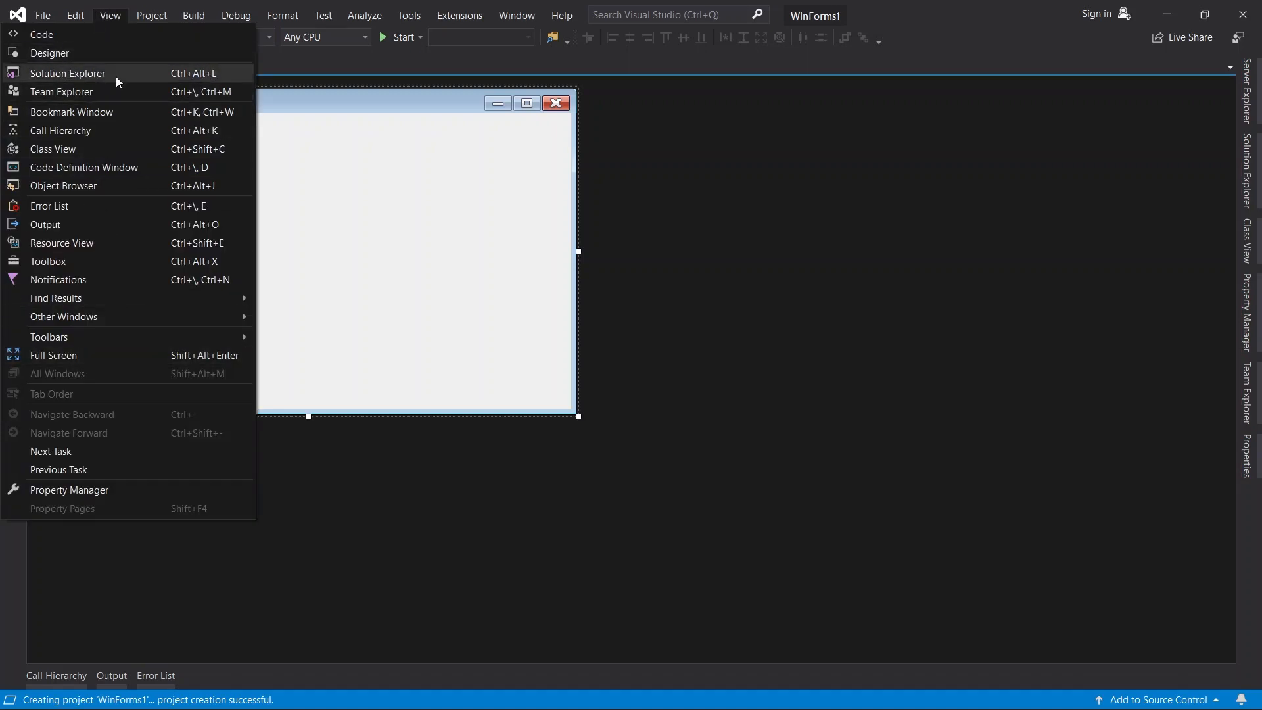
pyautogui.moveTo(31, 76)
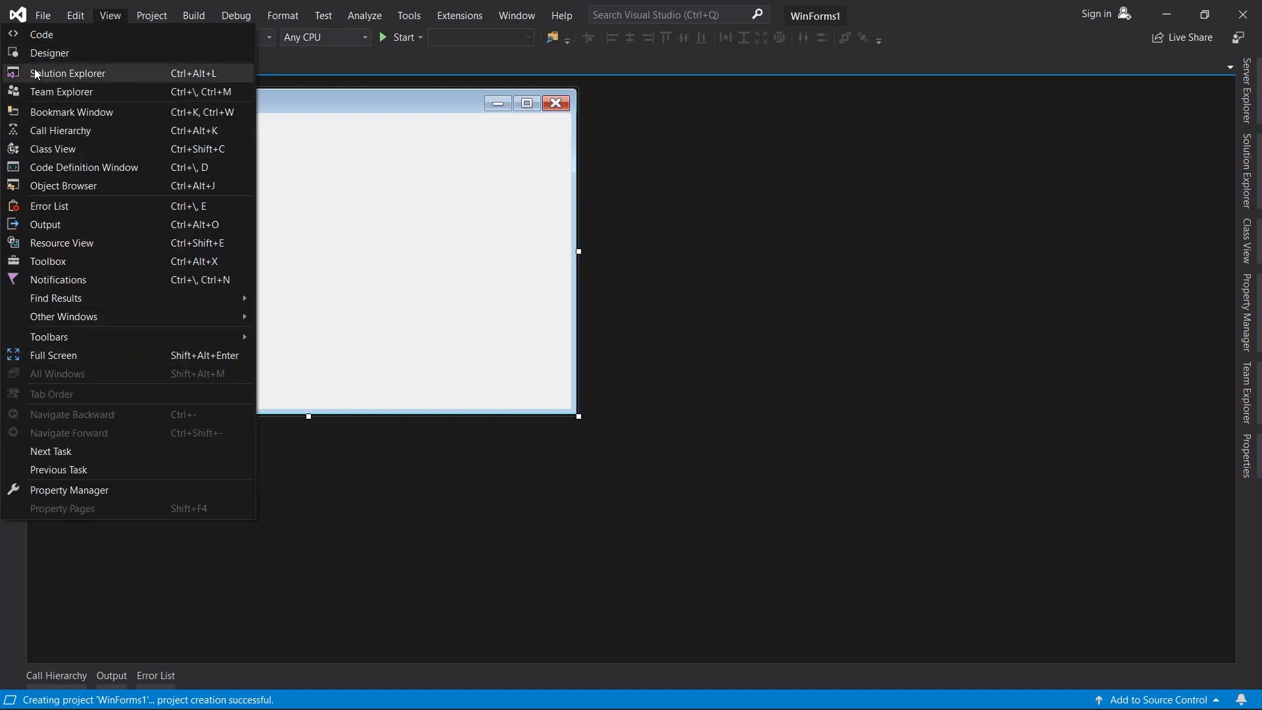
pyautogui.click(66, 73)
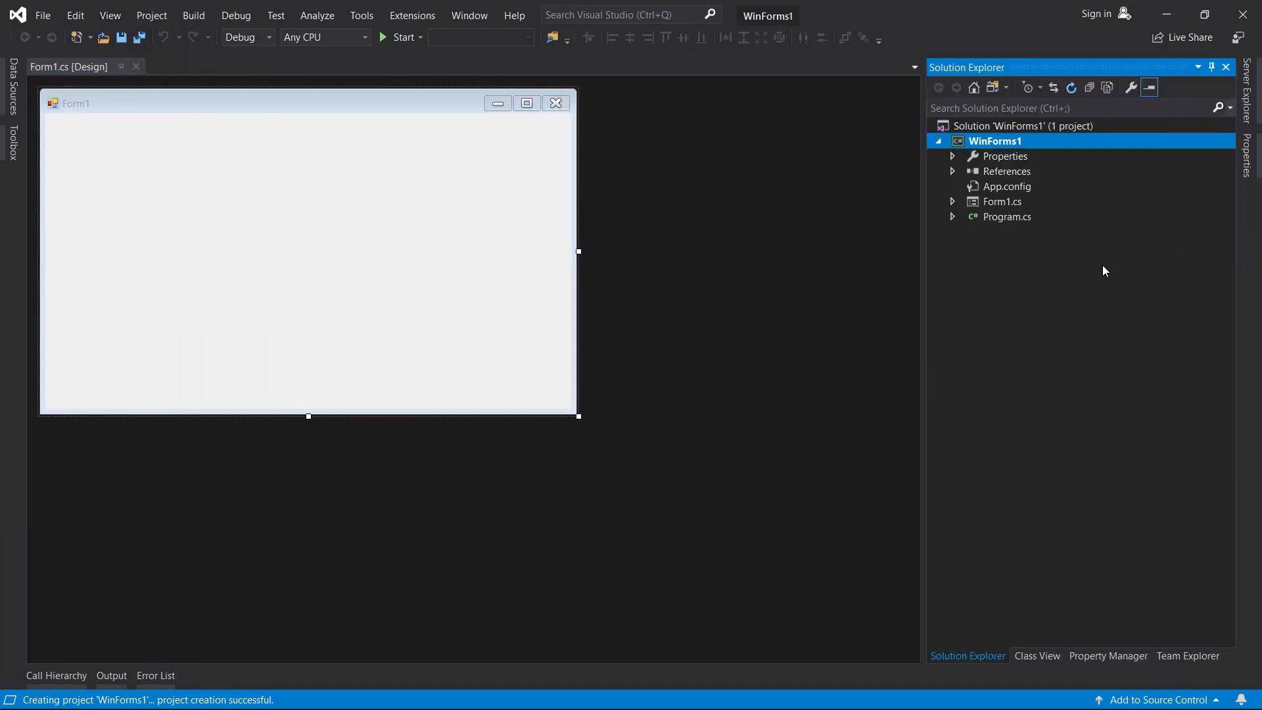
pyautogui.moveTo(961, 179)
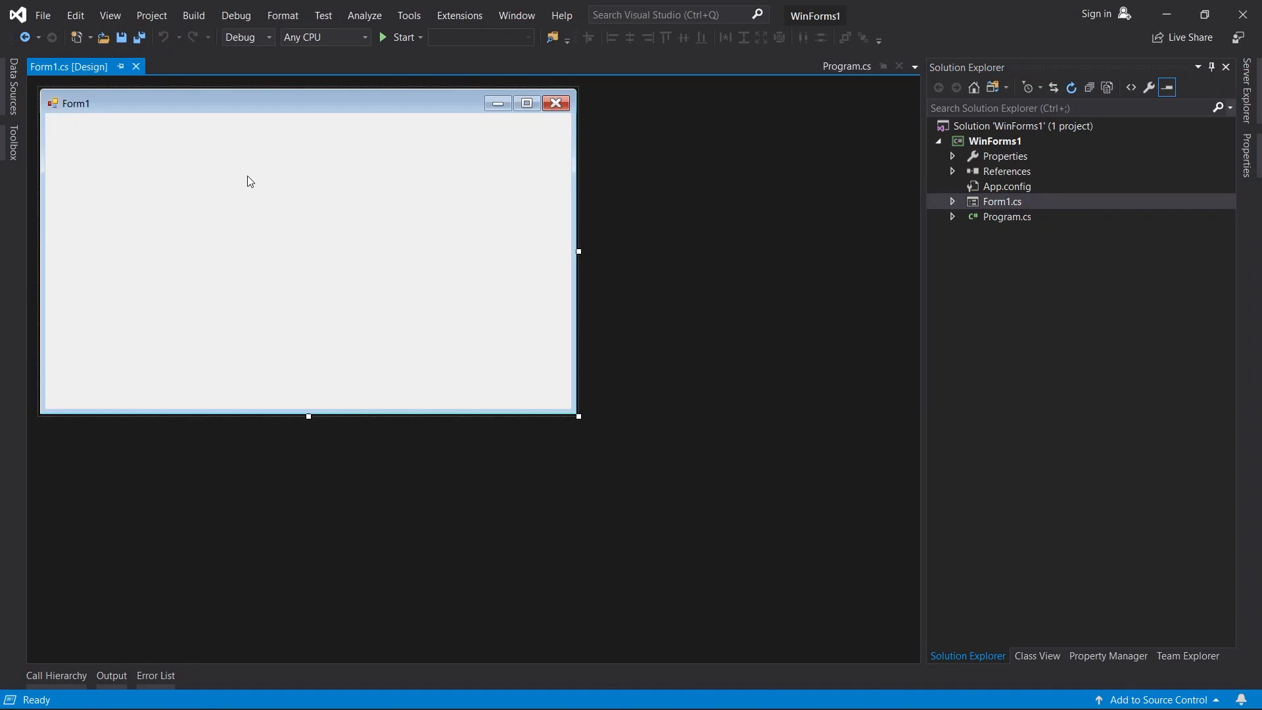
pyautogui.moveTo(226, 162)
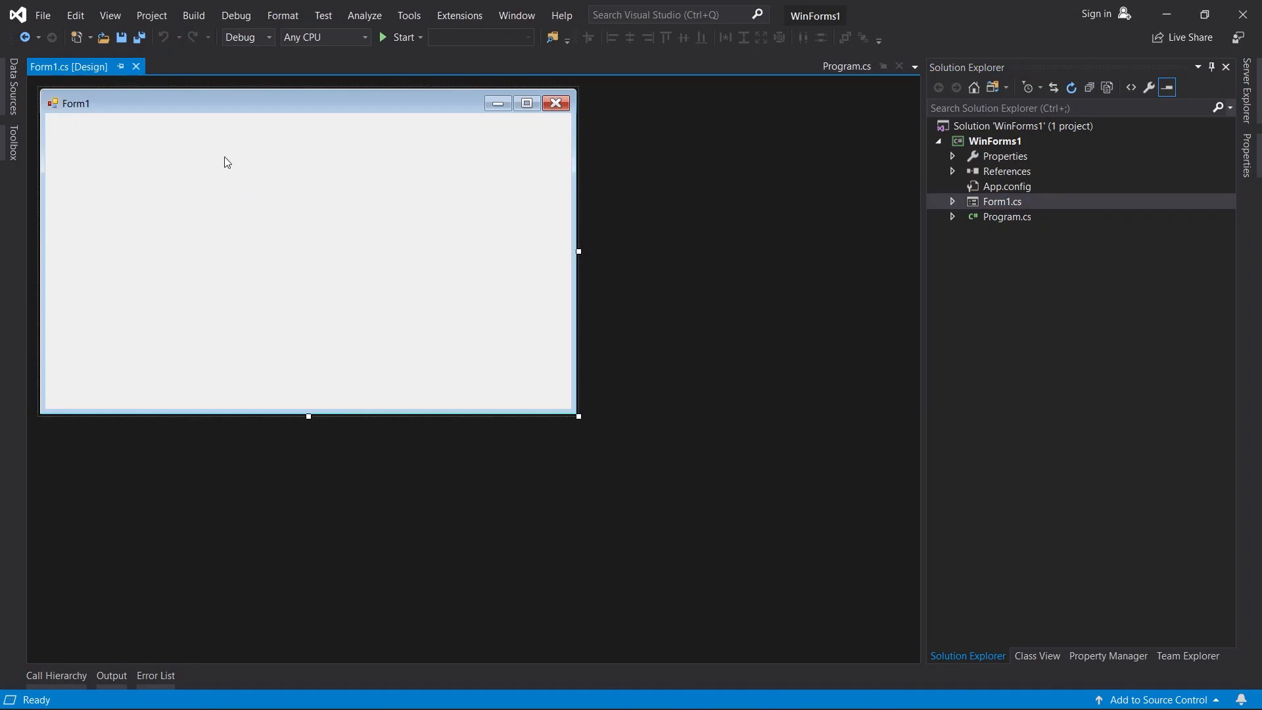
# - View Program.cs in the editor, then return to Form1 in the designer
pyautogui.click(1007, 216)
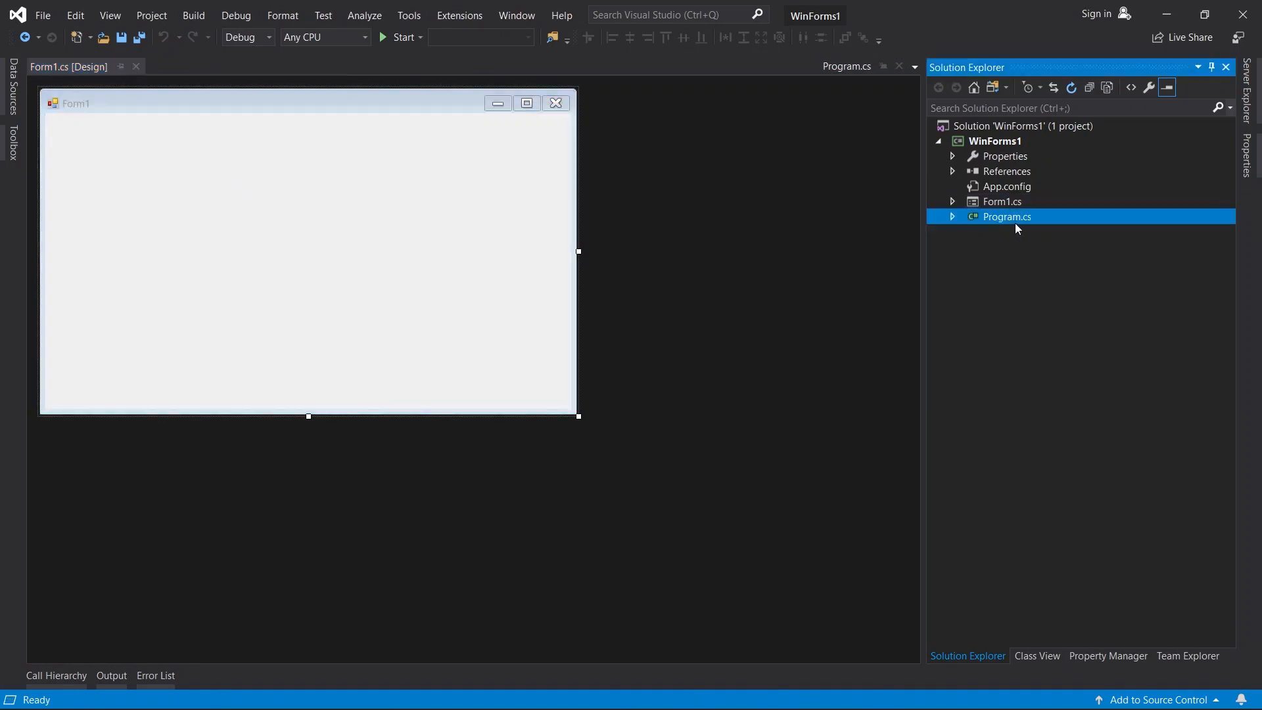
pyautogui.doubleClick(1006, 217)
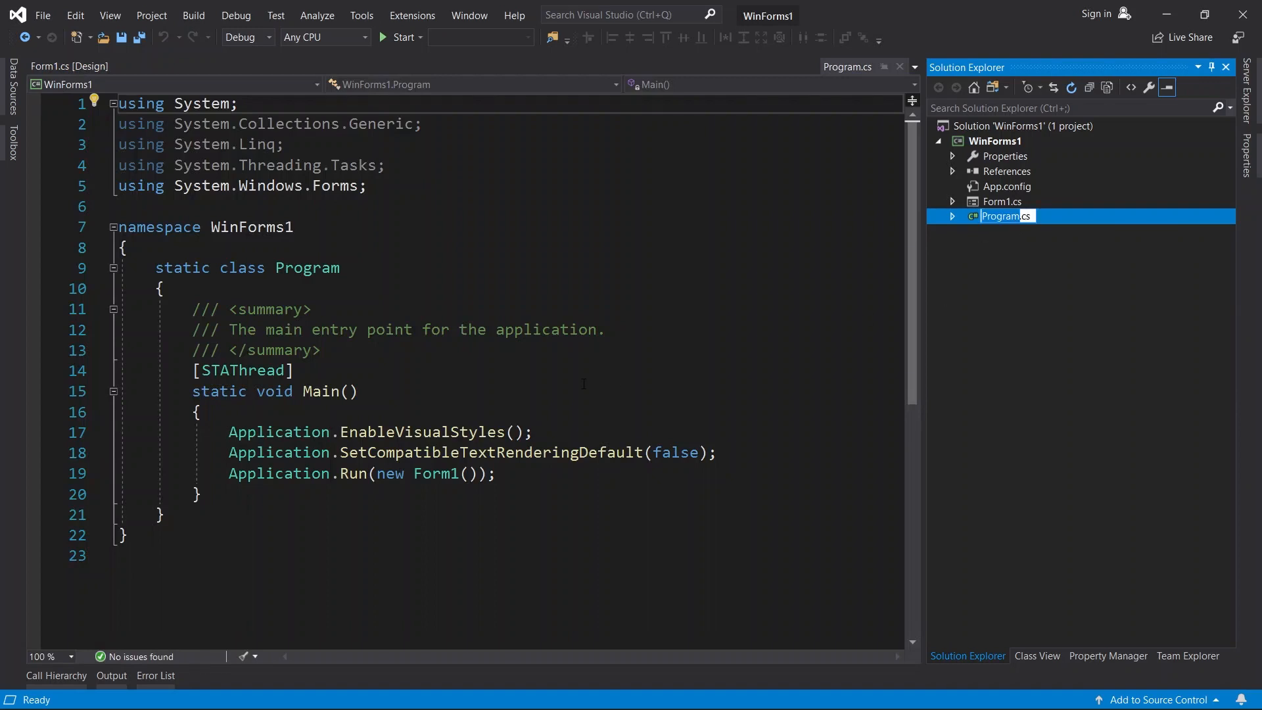
pyautogui.click(1001, 201)
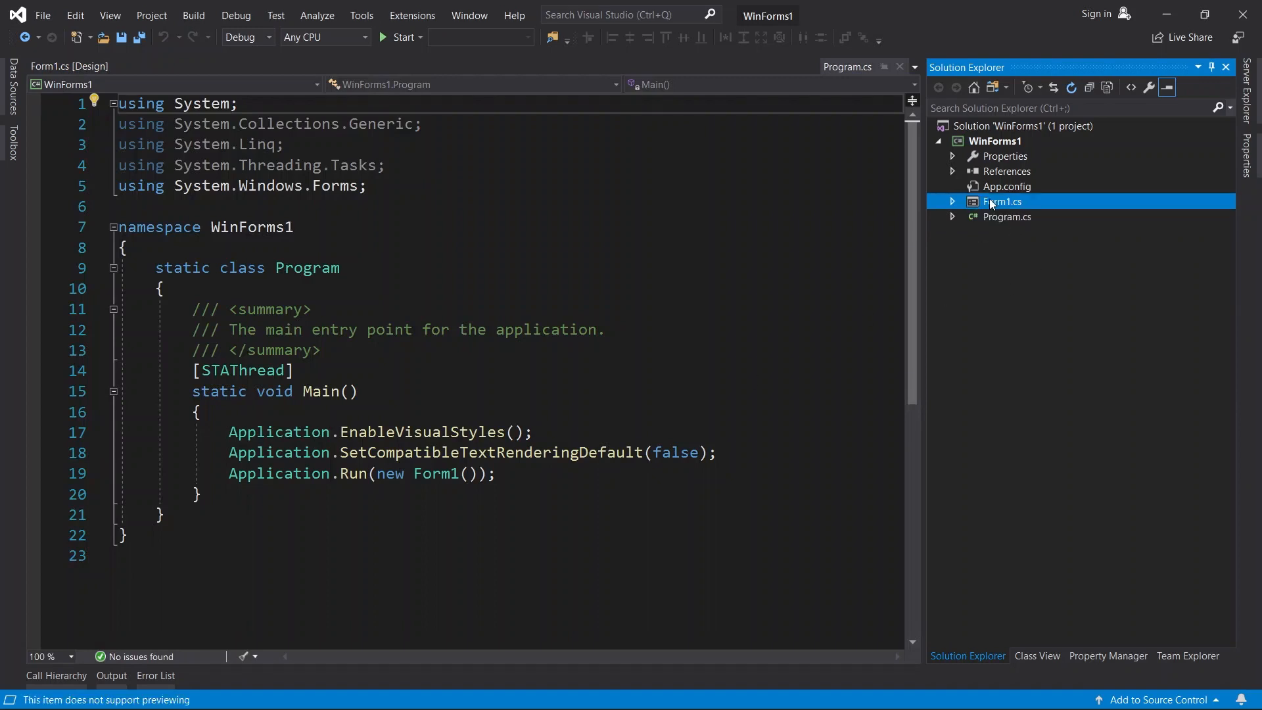
pyautogui.doubleClick(1003, 201)
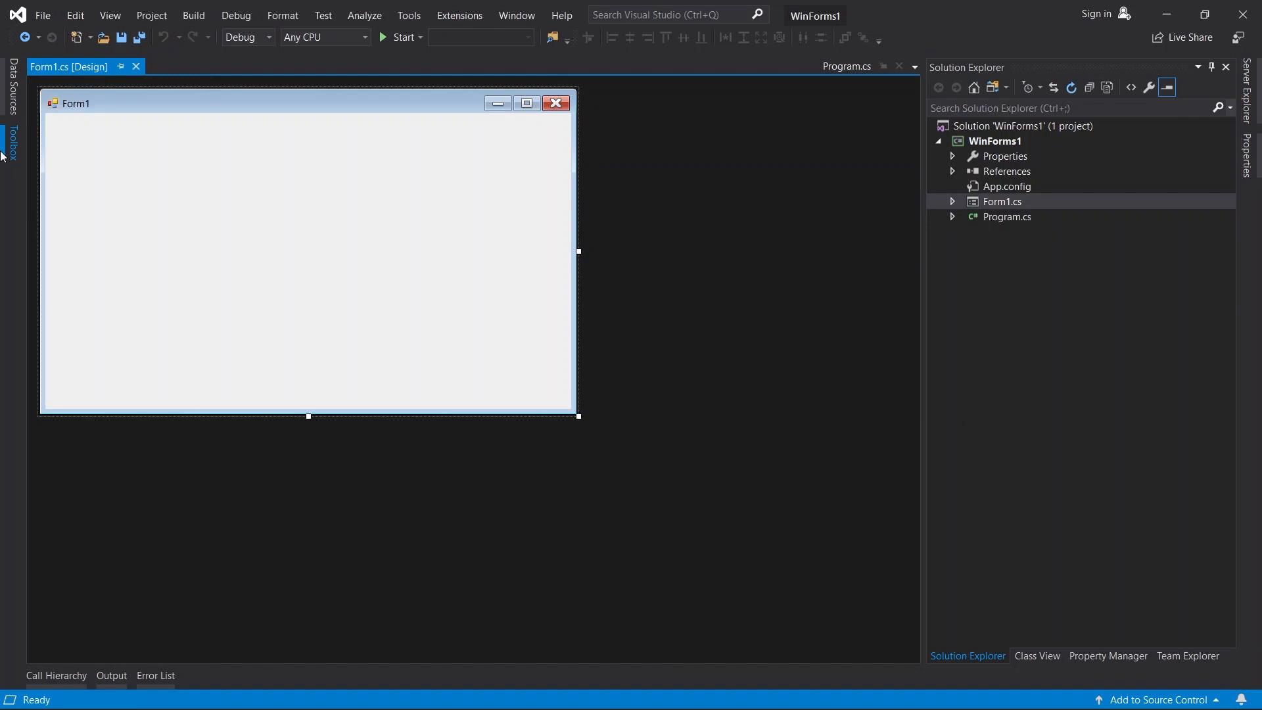
# - Add a Label from the Toolbox to Form1 reading 'Hello World' in a larger font
pyautogui.click(109, 15)
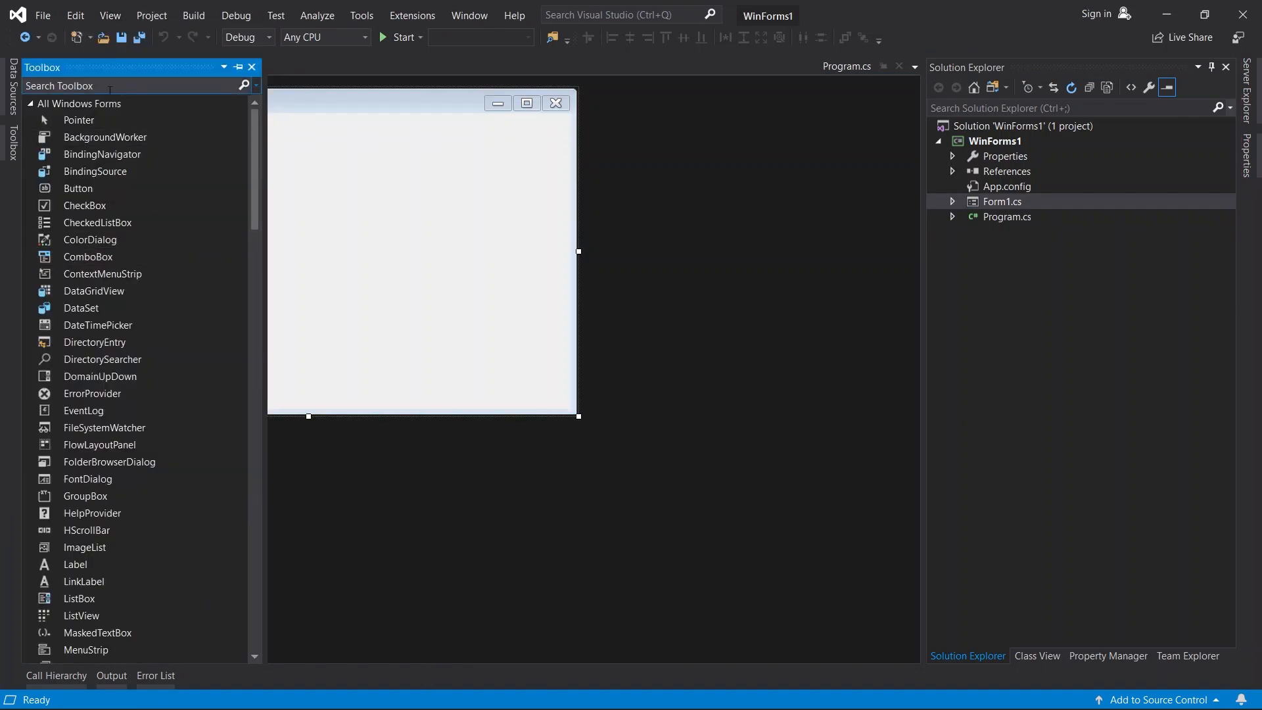
pyautogui.write('label')
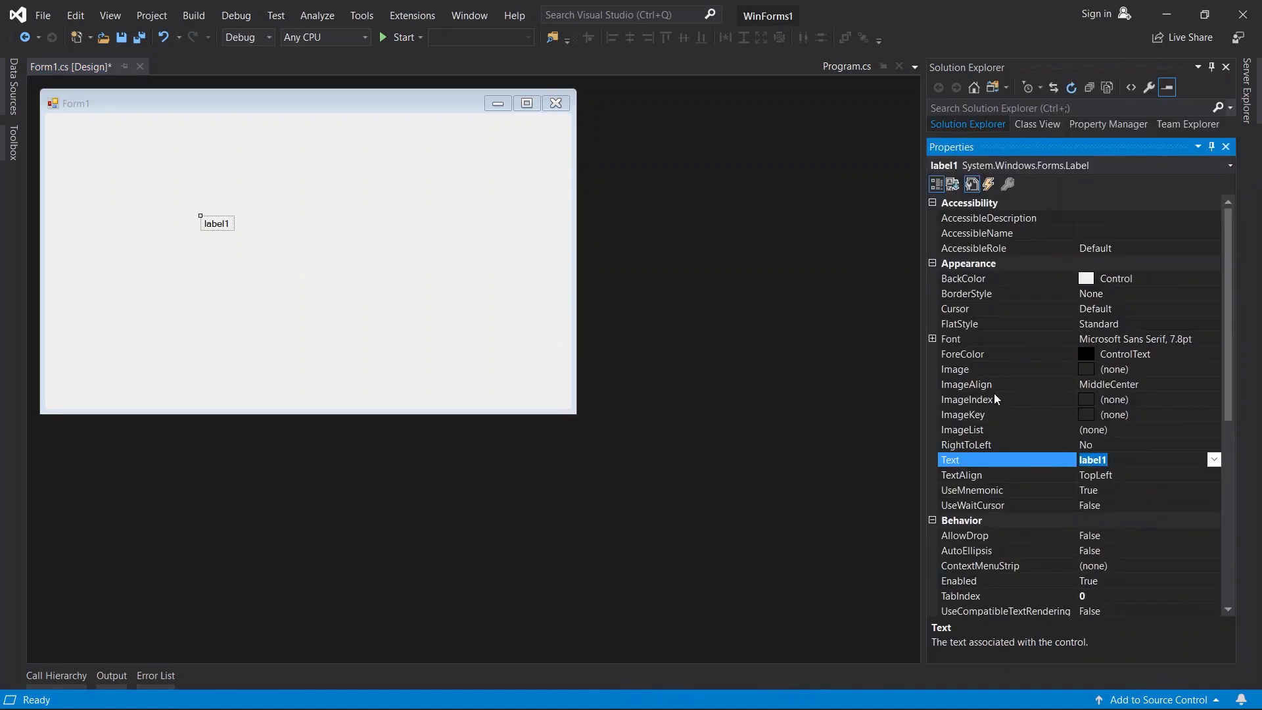
pyautogui.write('Hello World')
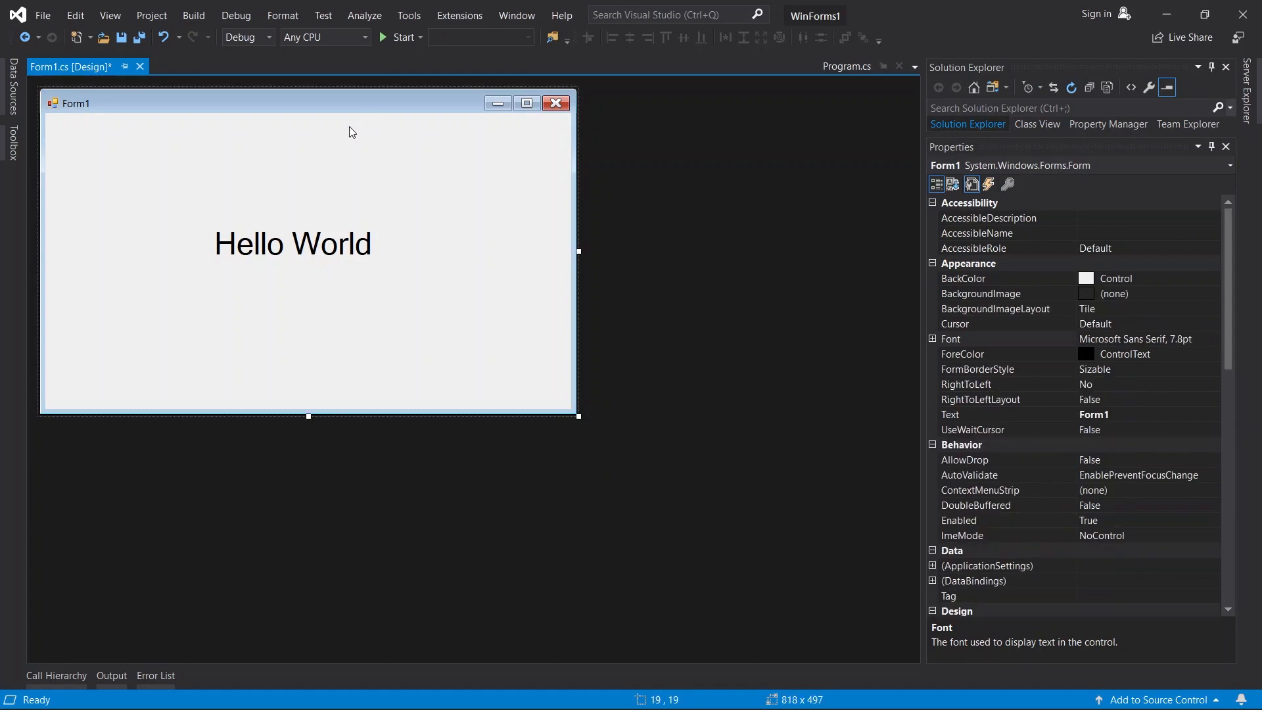
pyautogui.moveTo(395, 37)
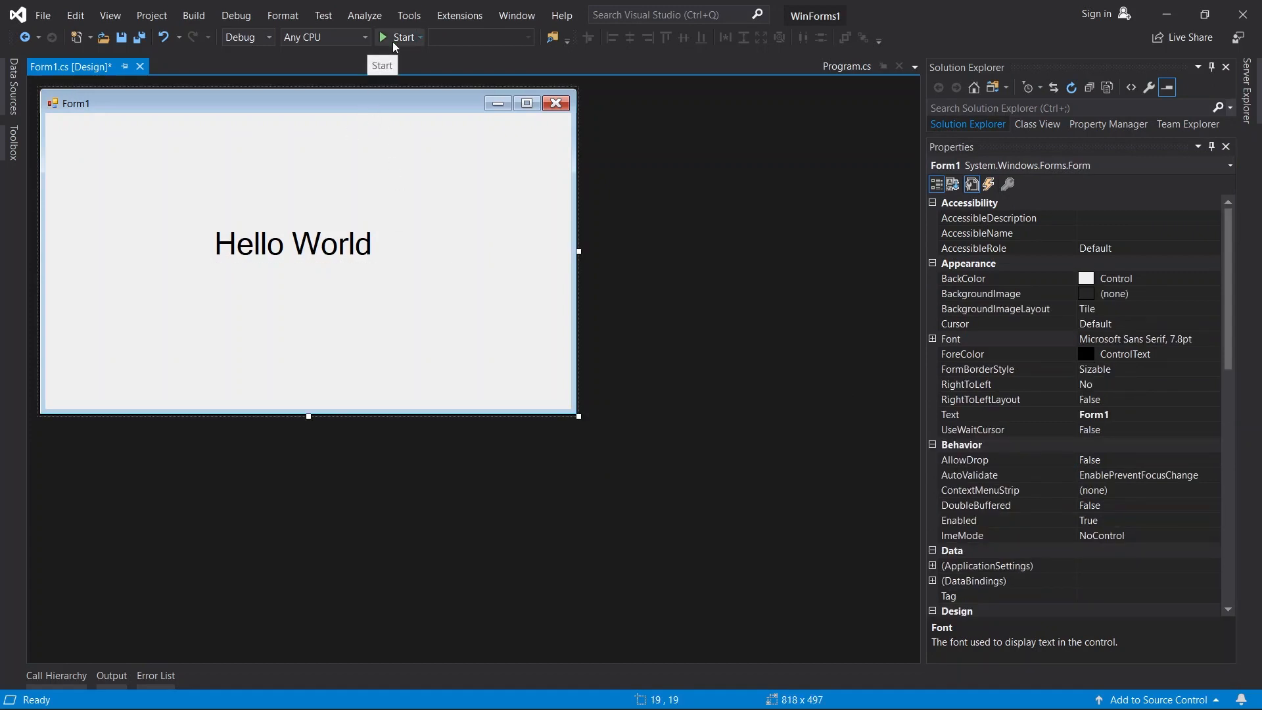
# - Build and run WinForms1 with Start, showing the Hello World window
pyautogui.click(400, 37)
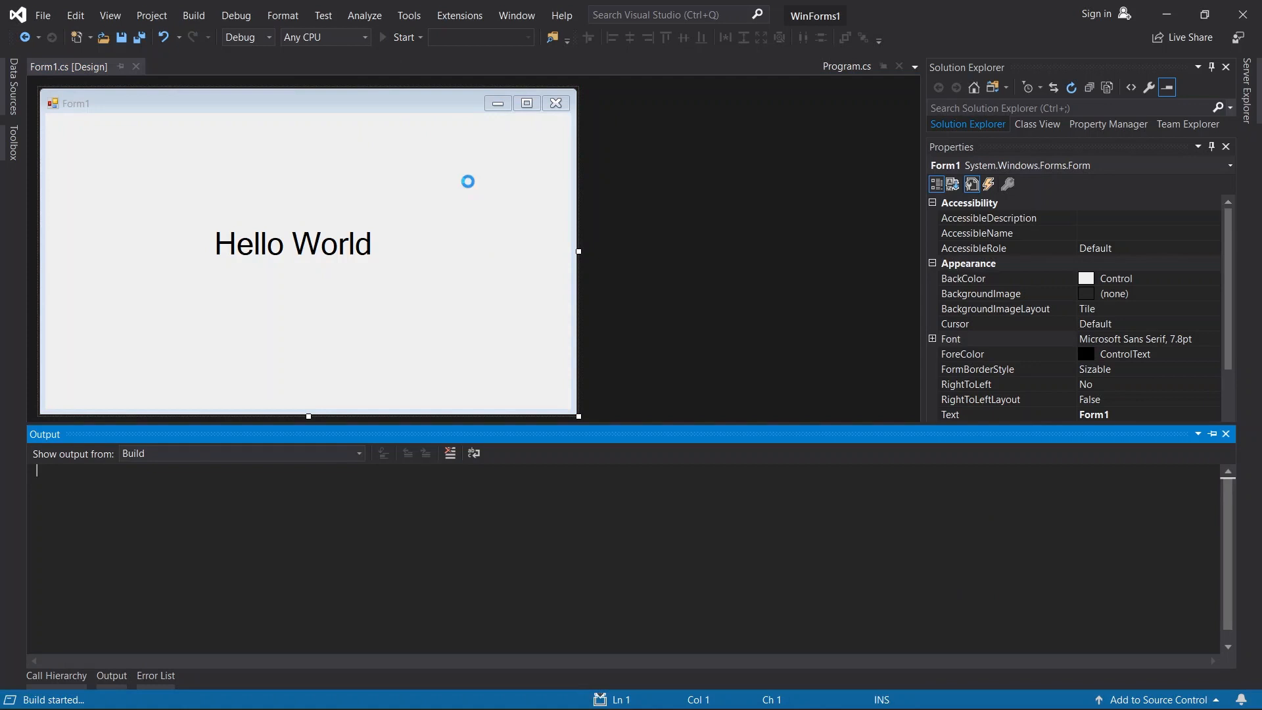
pyautogui.click(399, 38)
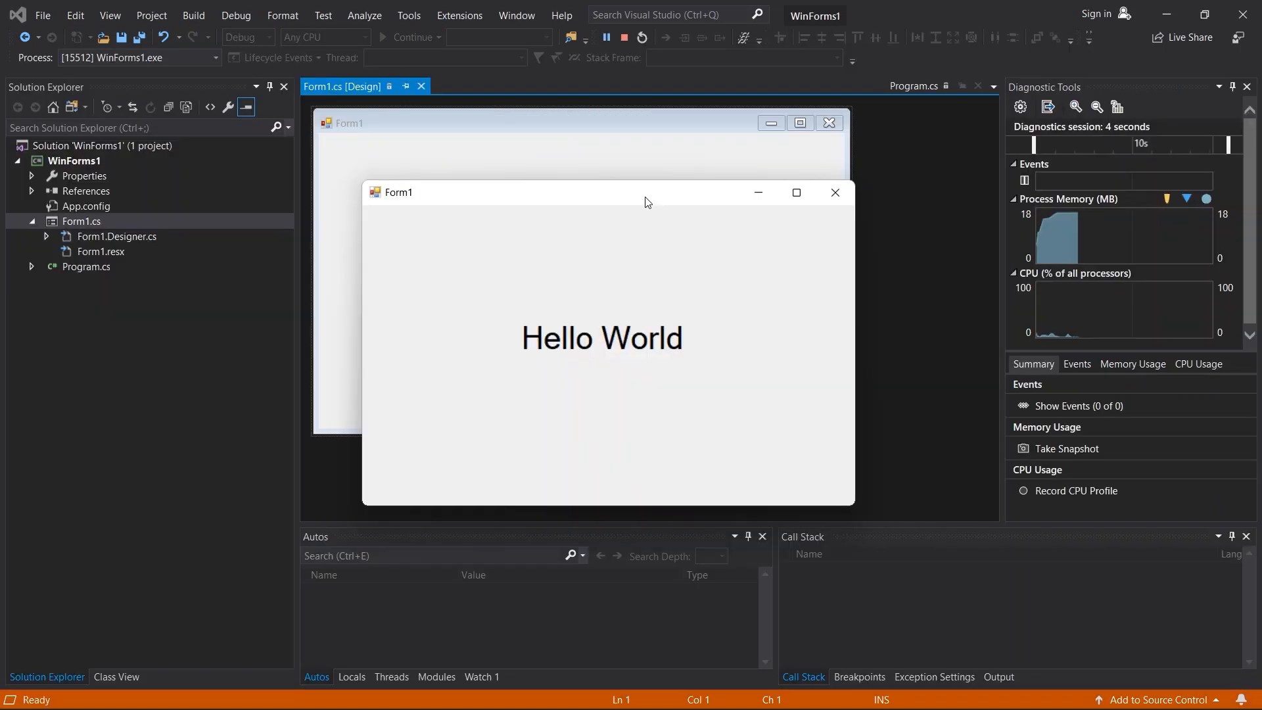